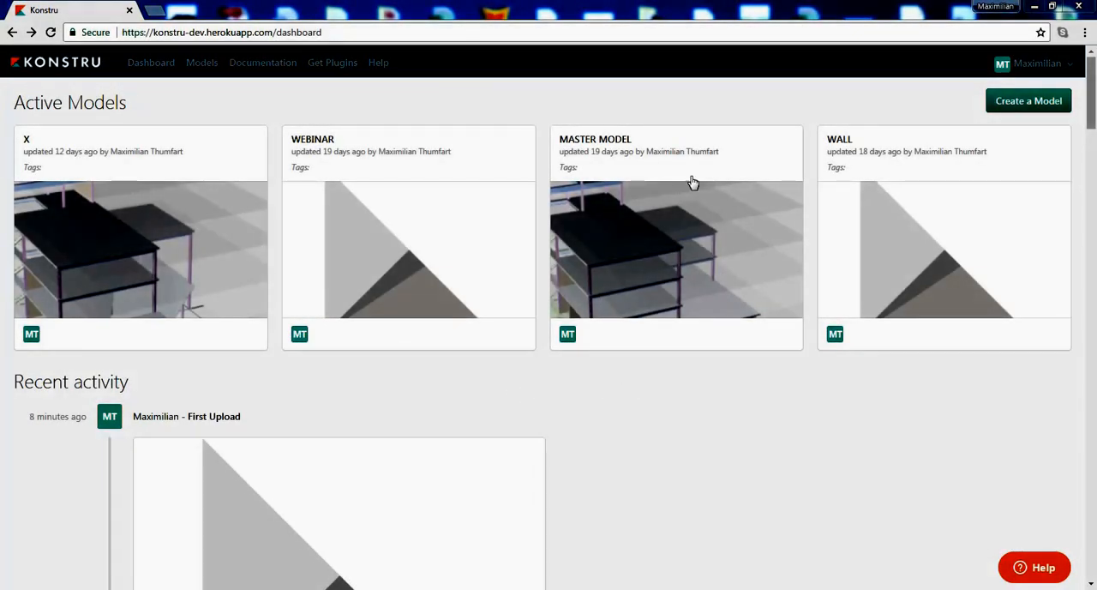
mouse_move(343, 125)
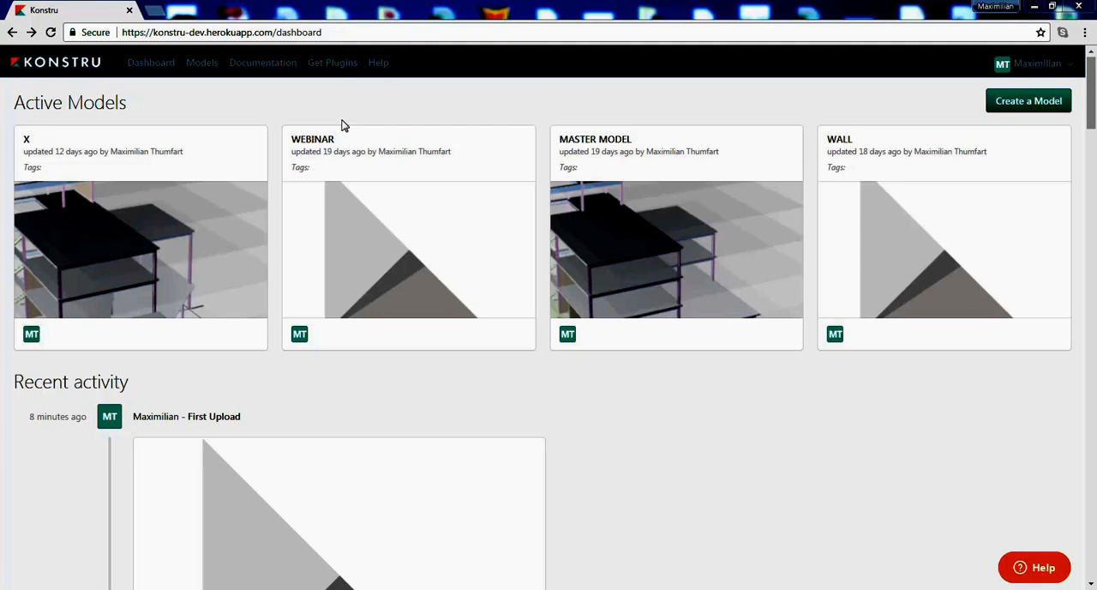
mouse_move(333, 55)
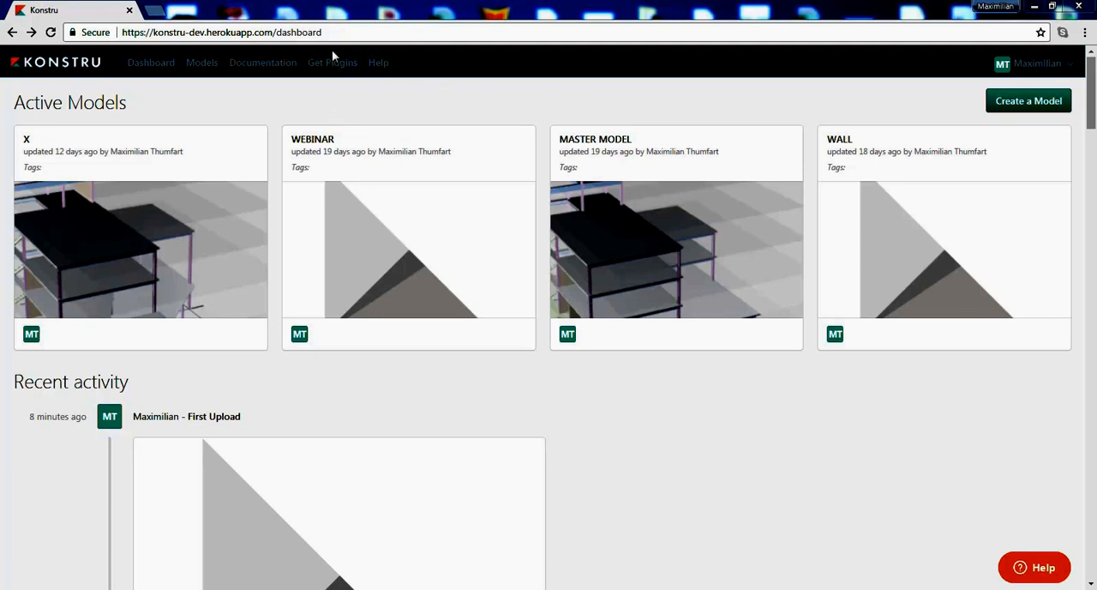
mouse_move(332, 62)
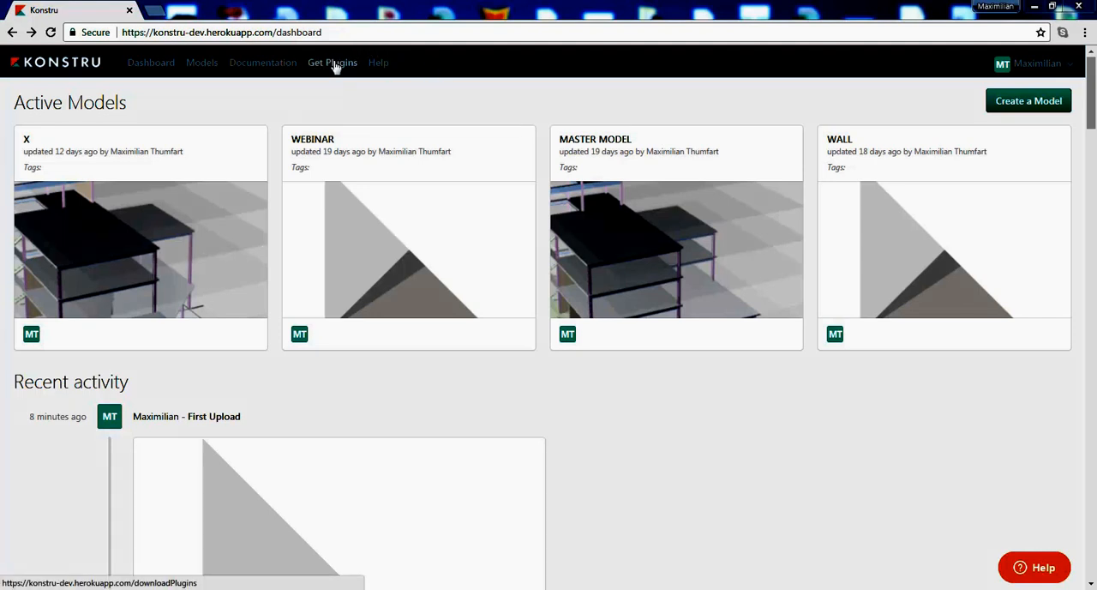
Go to Get Plugins and review the Supported Plugins table, including Bentley RAM, SAP2000, Tekla and Dynamo.
click(333, 61)
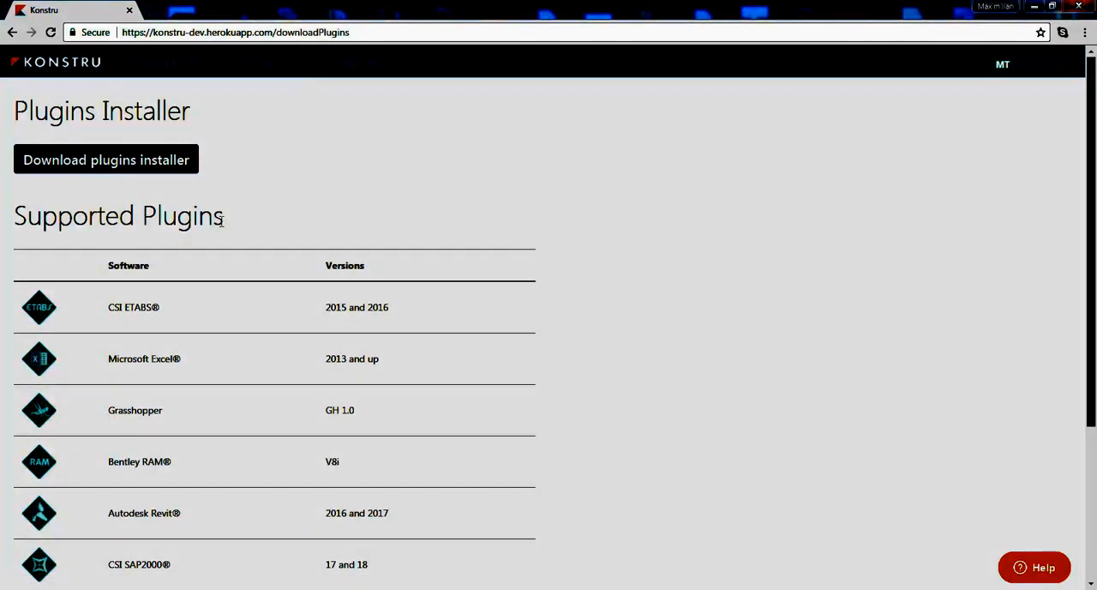
mouse_move(341, 411)
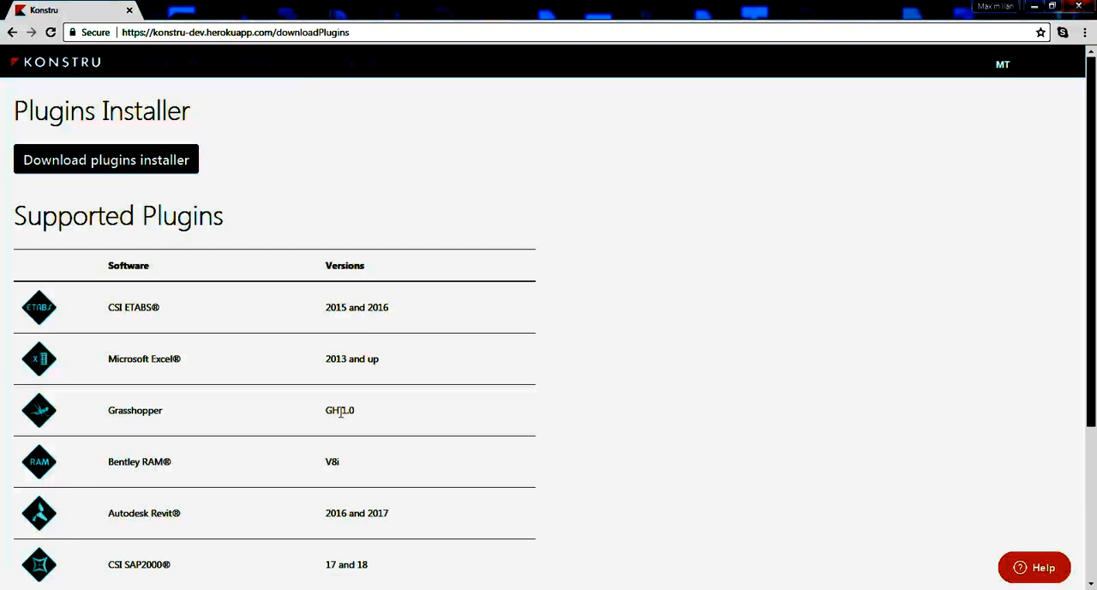
scroll(down, 3)
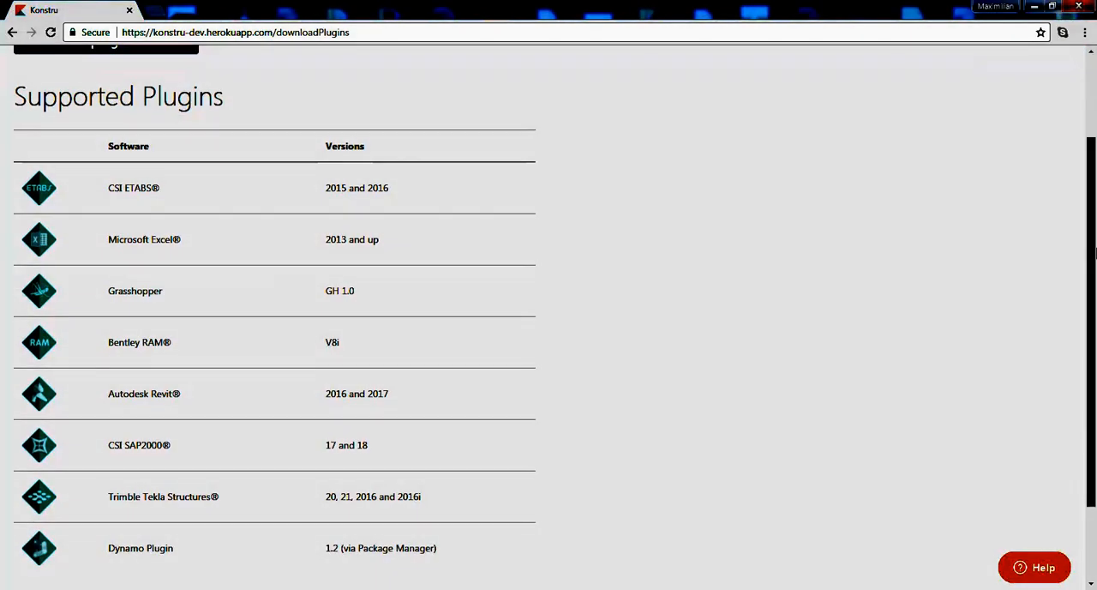
scroll(up, 3)
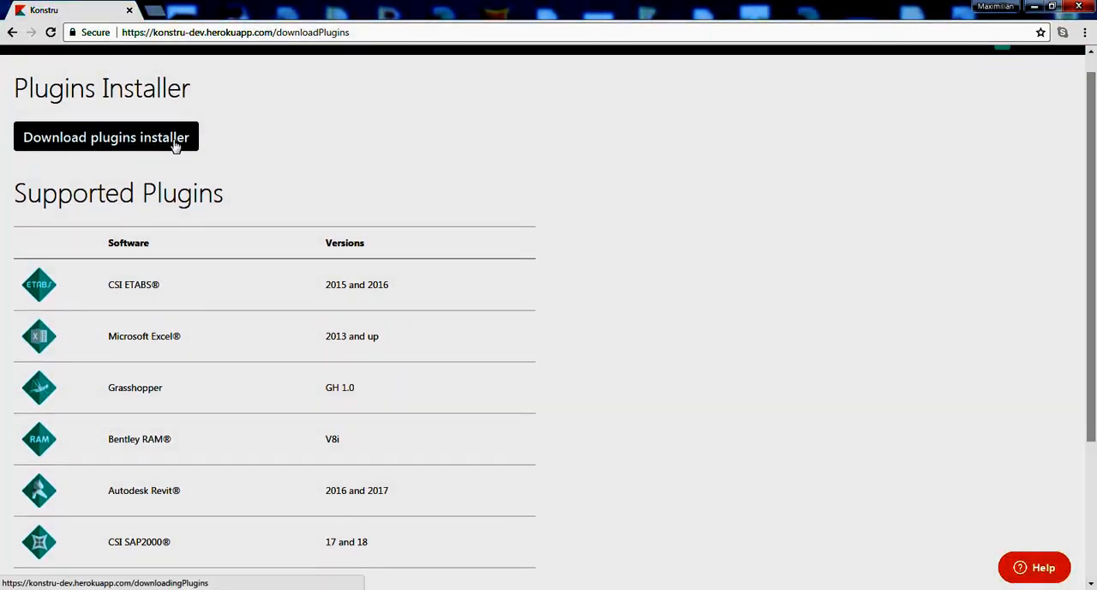
Download the plugins installer and run konstru.exe from the browser download bar.
click(107, 137)
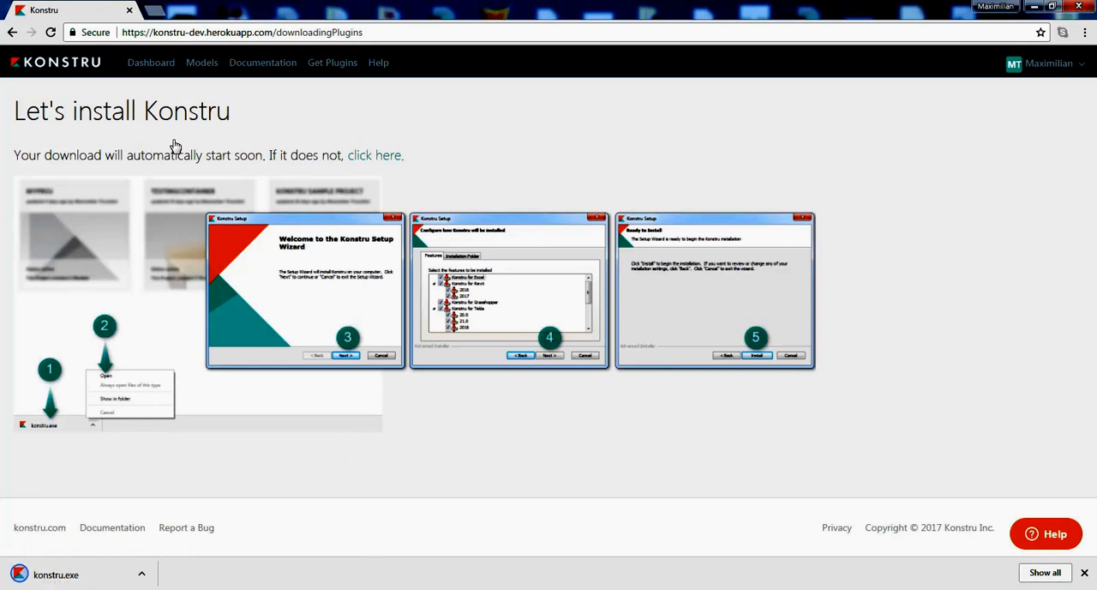
mouse_move(157, 156)
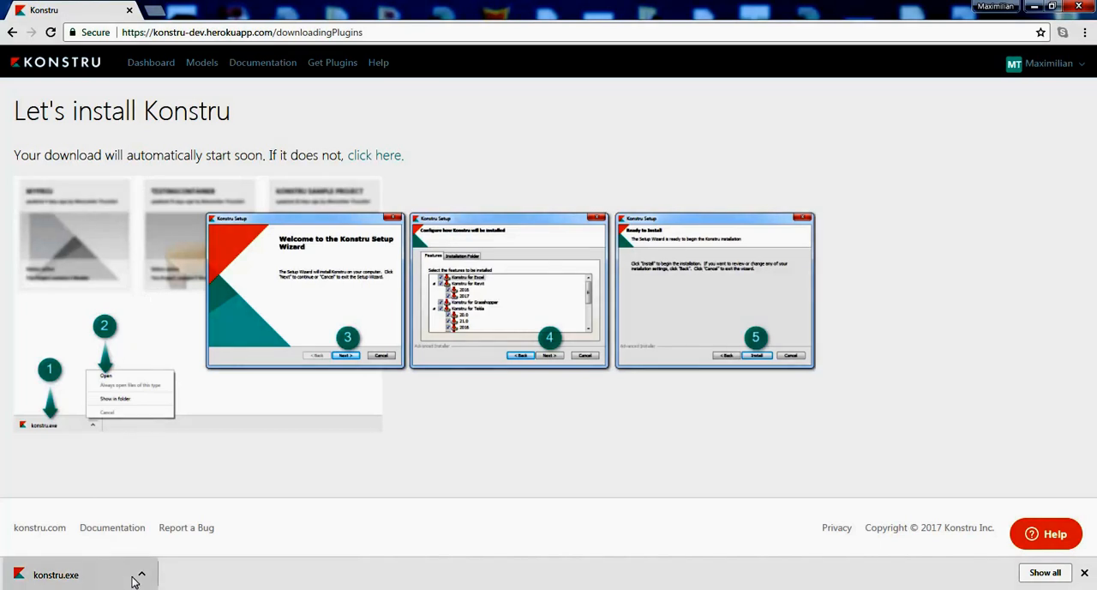
click(140, 574)
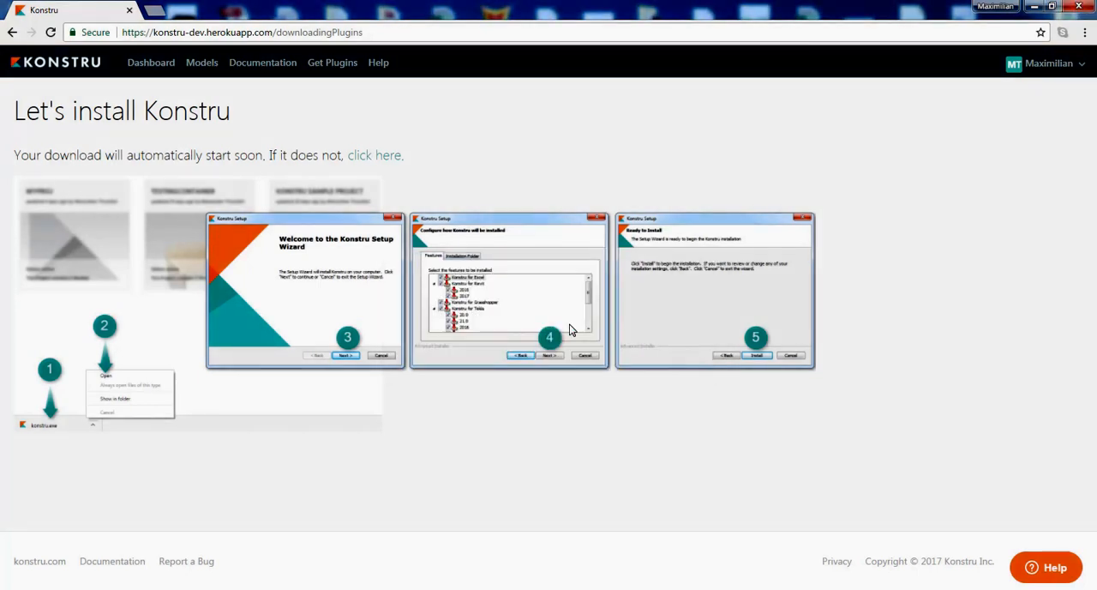
mouse_move(573, 329)
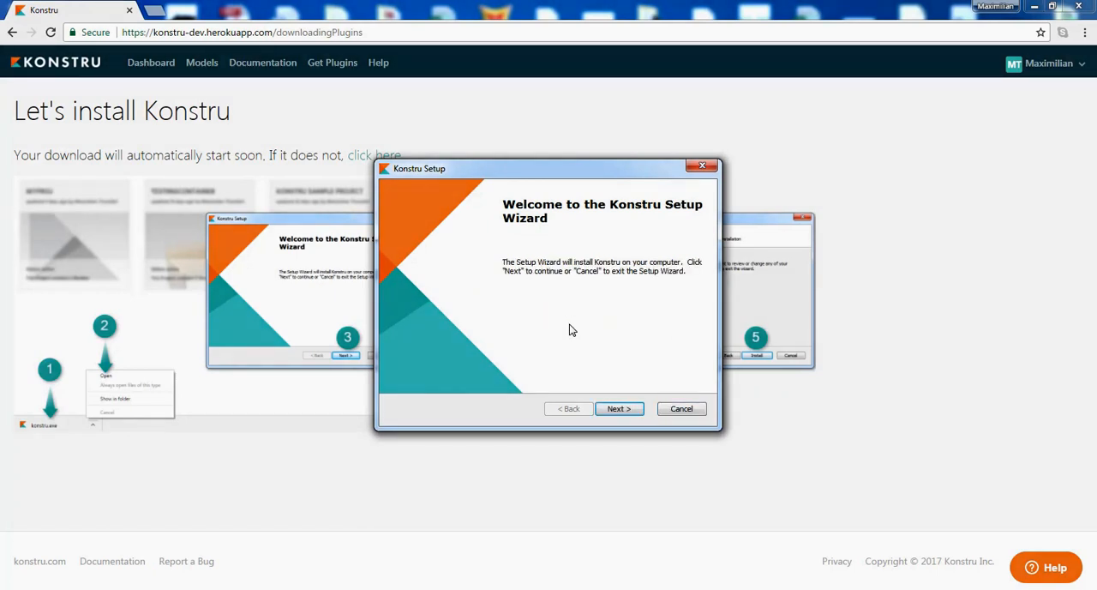
Pass the welcome page and keep all plugin features, including Konstru for Revit, selected for installation.
click(619, 408)
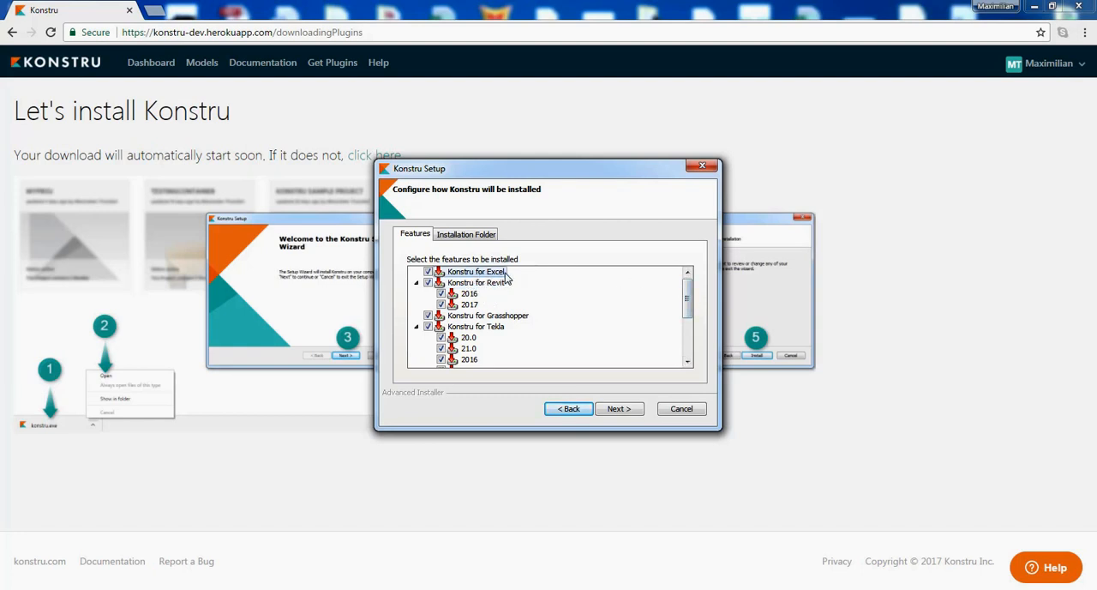
mouse_move(535, 283)
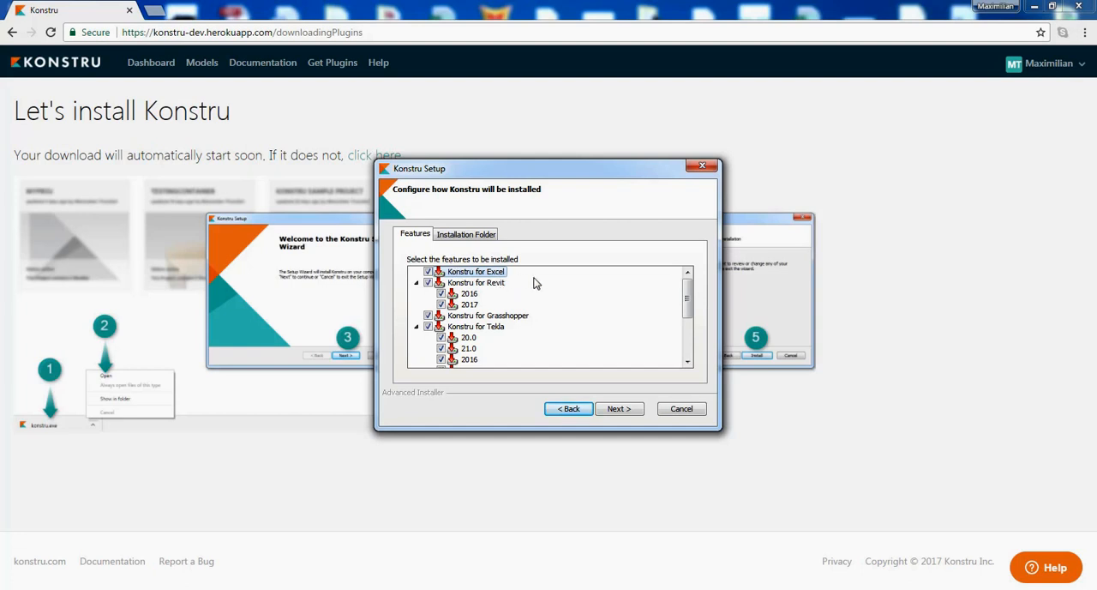
mouse_move(490, 295)
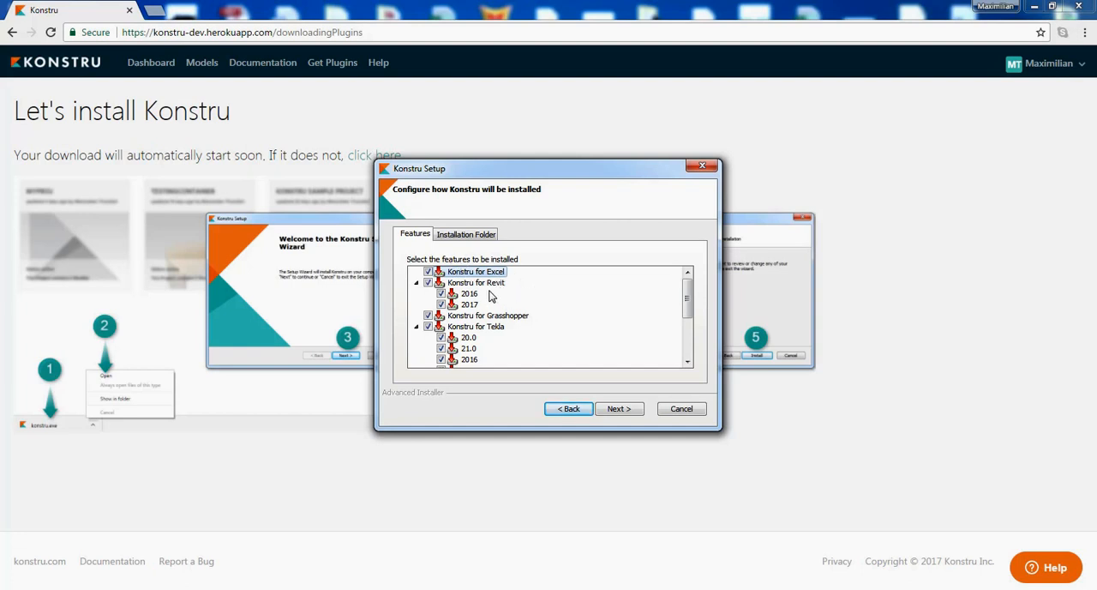
click(477, 283)
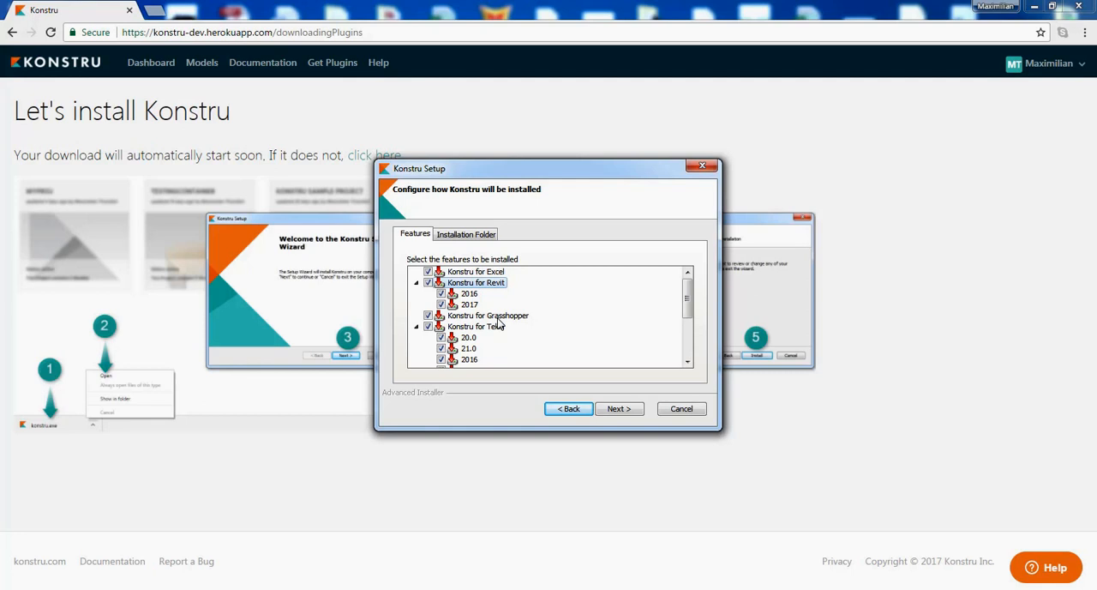
scroll(down, 3)
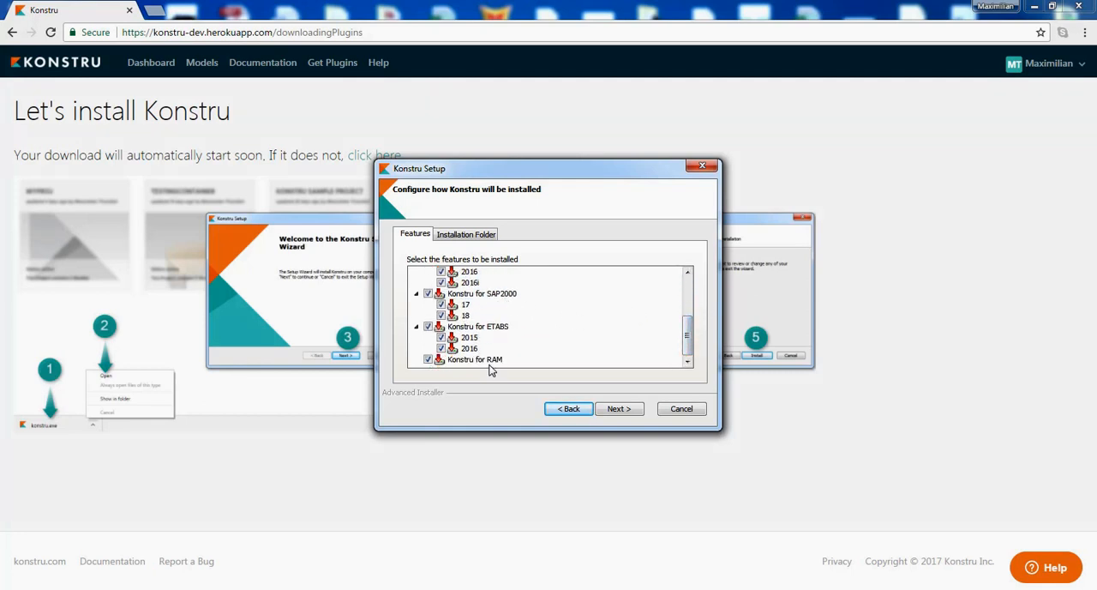
mouse_move(619, 408)
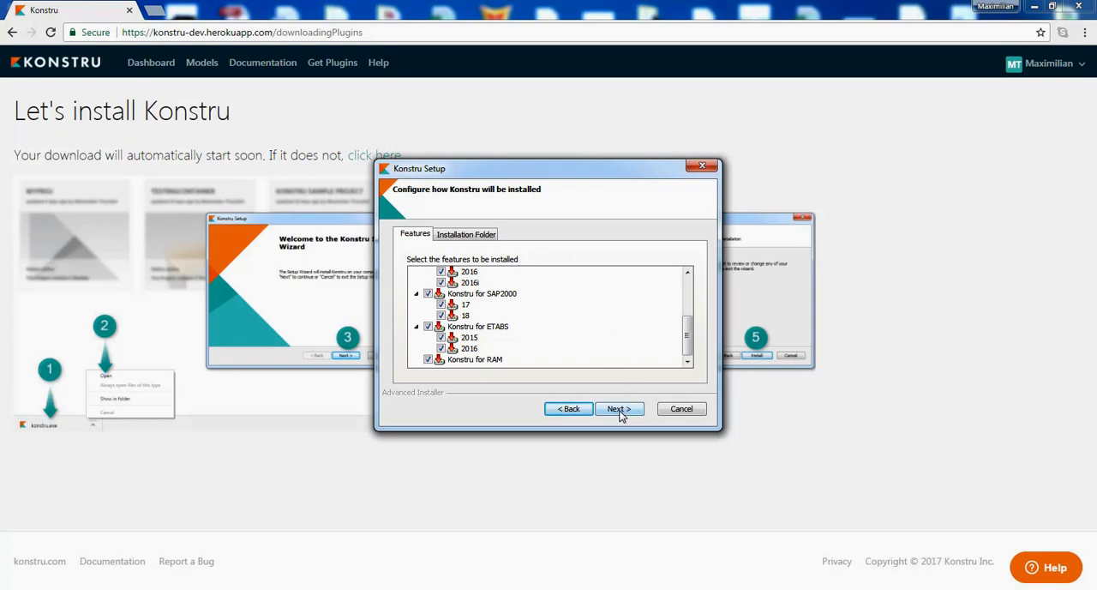
click(619, 408)
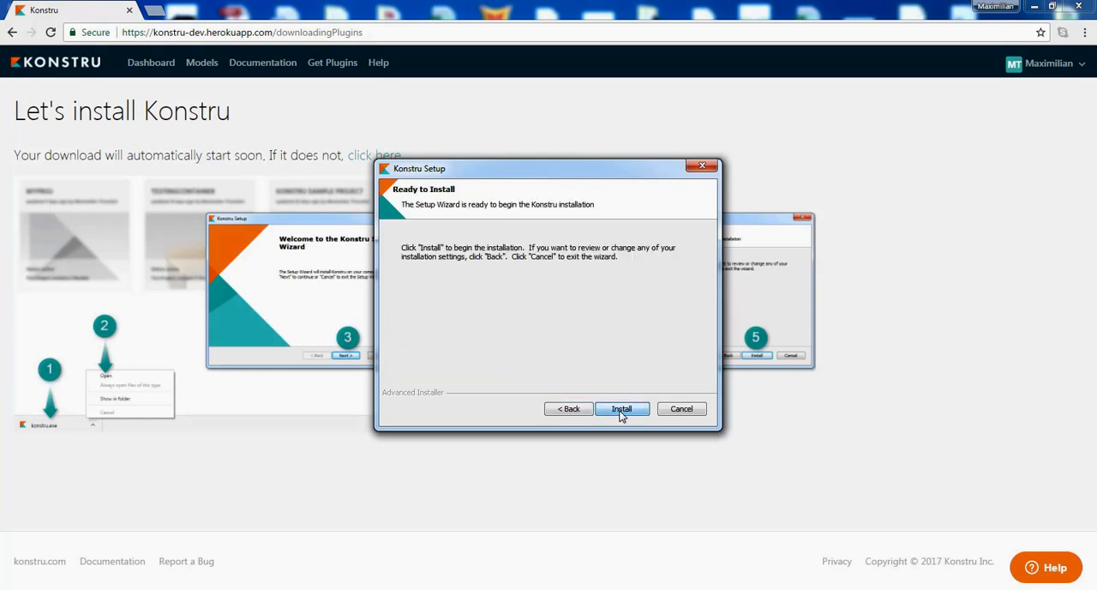
Install the plugins and close the wizard with Finish once setup completes.
click(621, 408)
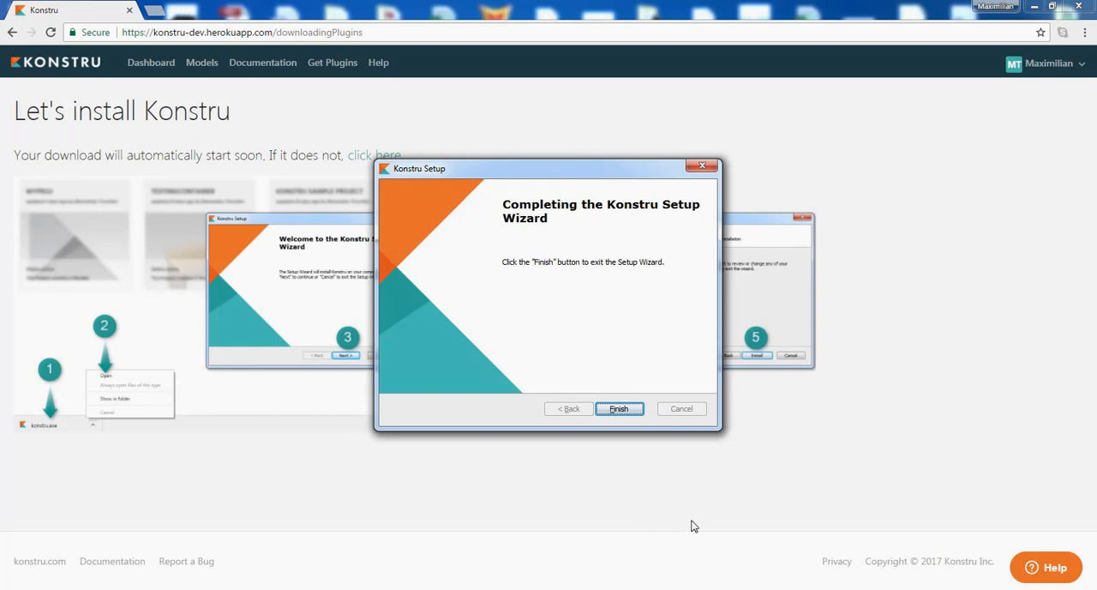
mouse_move(677, 351)
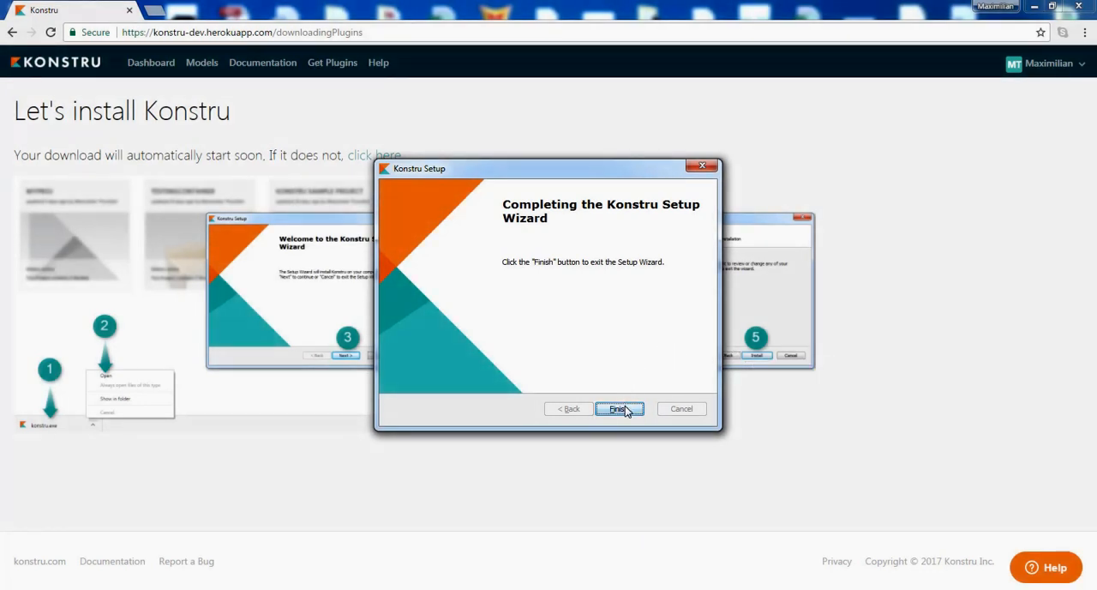
click(618, 408)
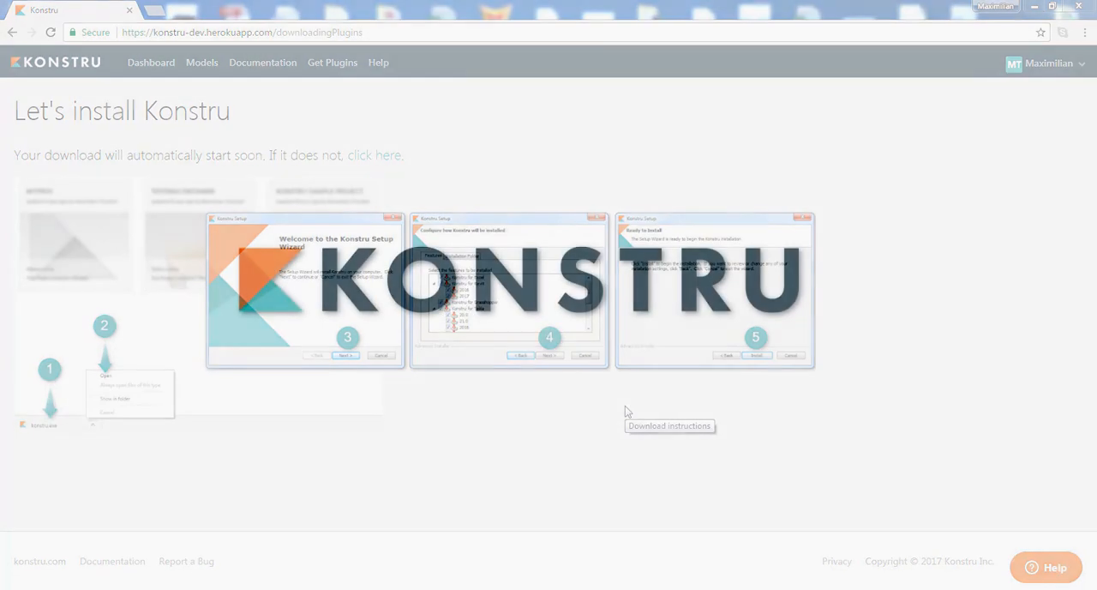